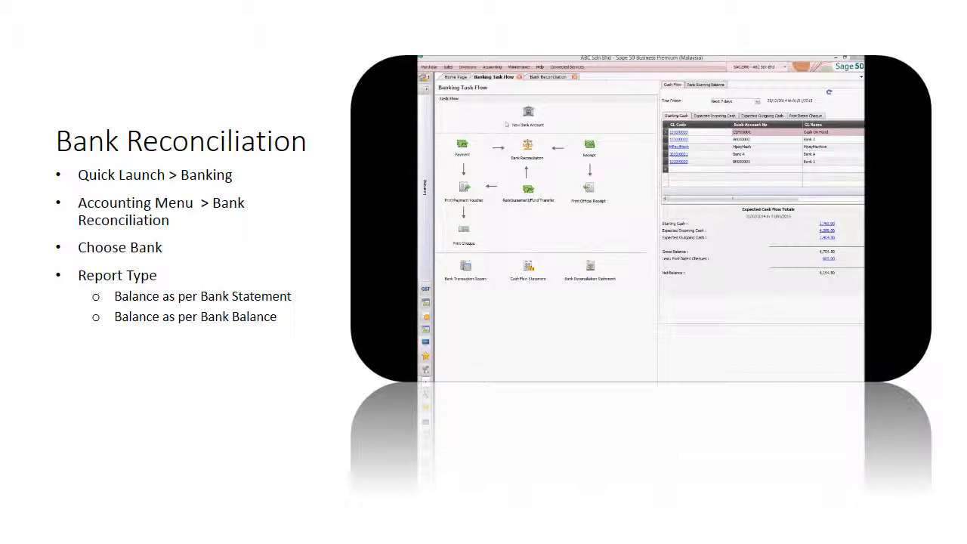
mouse_move(527, 149)
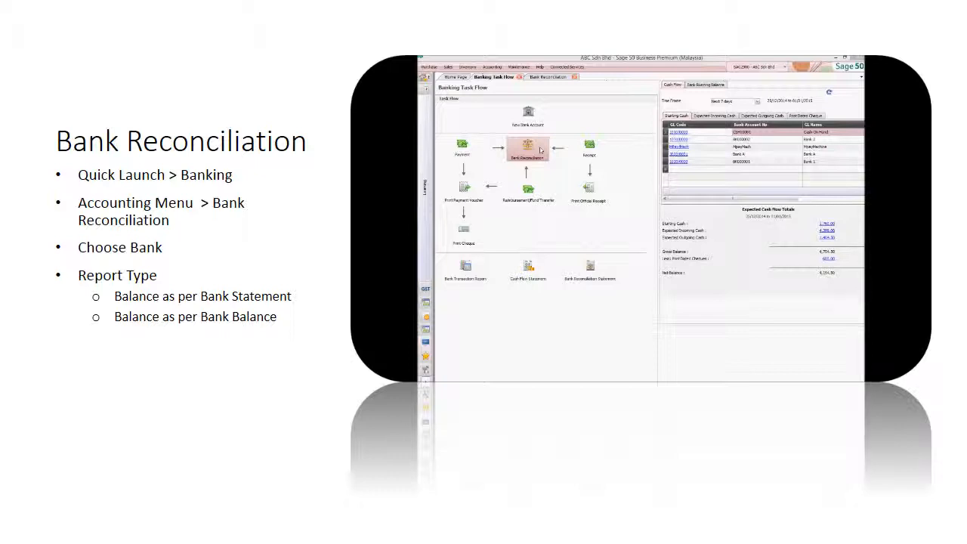
Reach the Bank Reconciliation screen through the Accounting menu's banking features
click(492, 67)
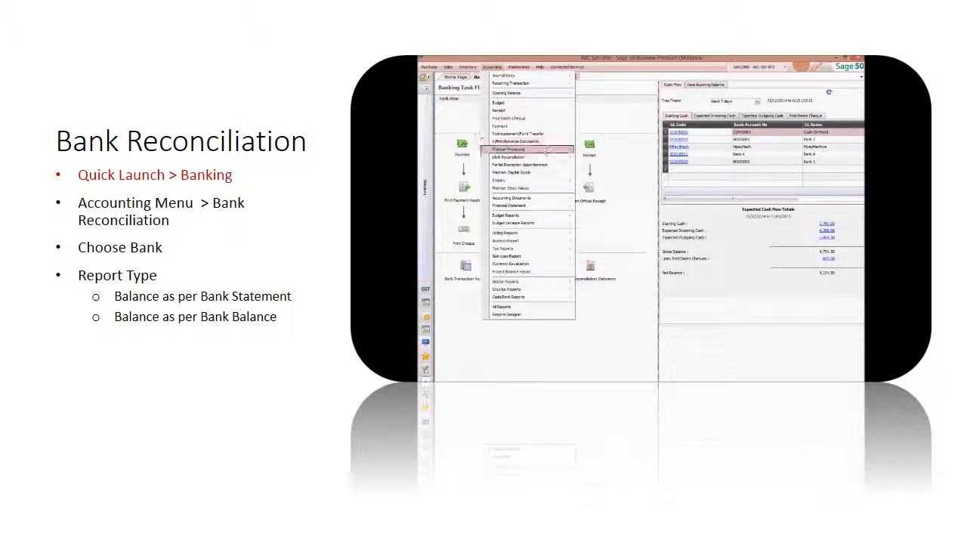
mouse_move(513, 157)
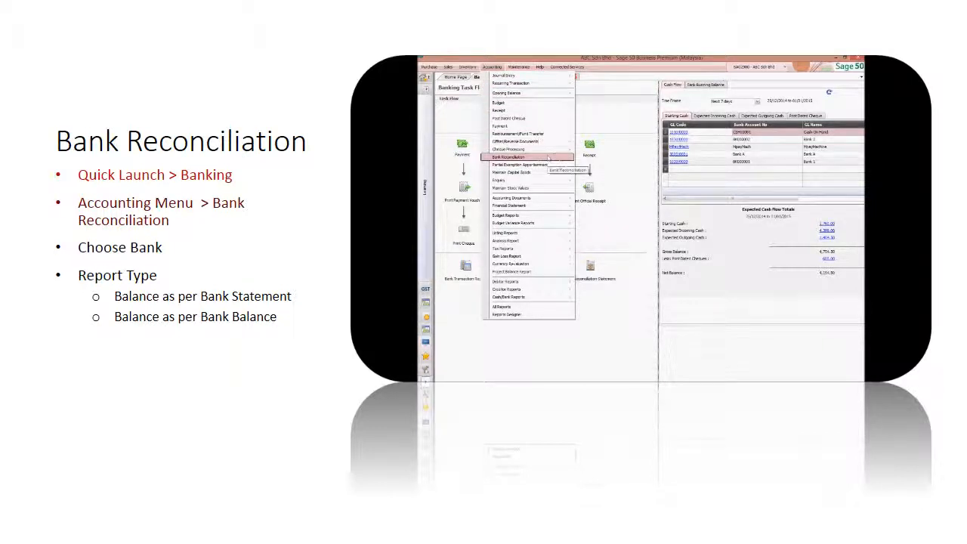
click(510, 157)
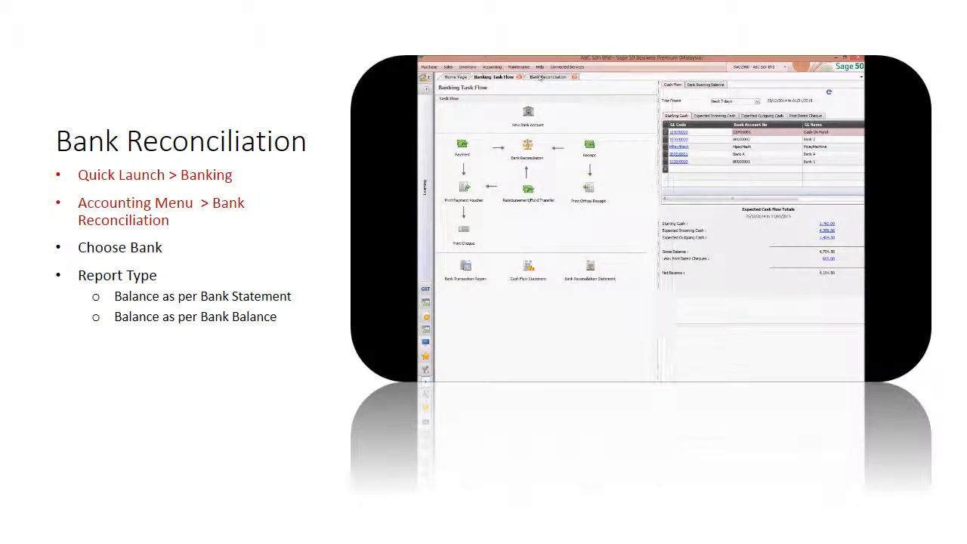
click(526, 145)
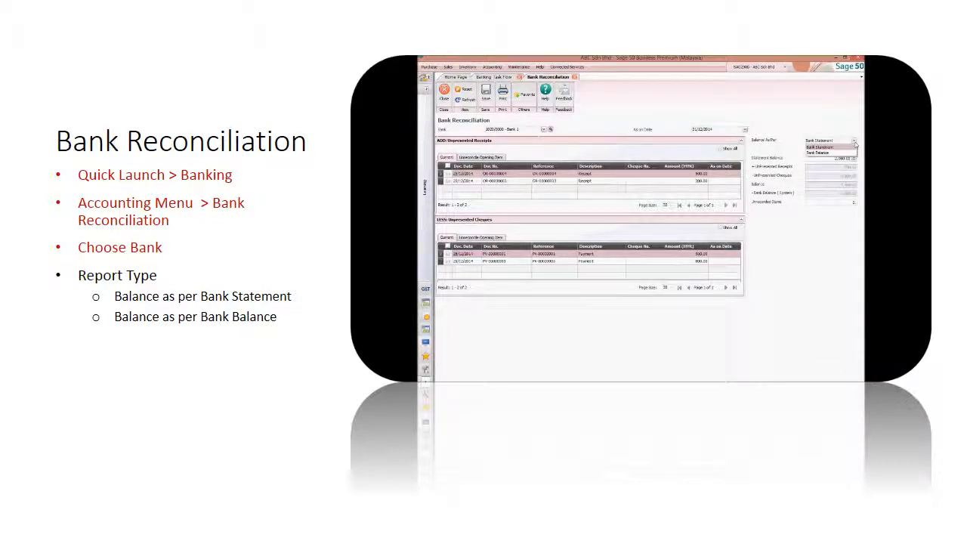
Tick the matched transaction as cleared and confirm the saved-reconciliation message
click(831, 139)
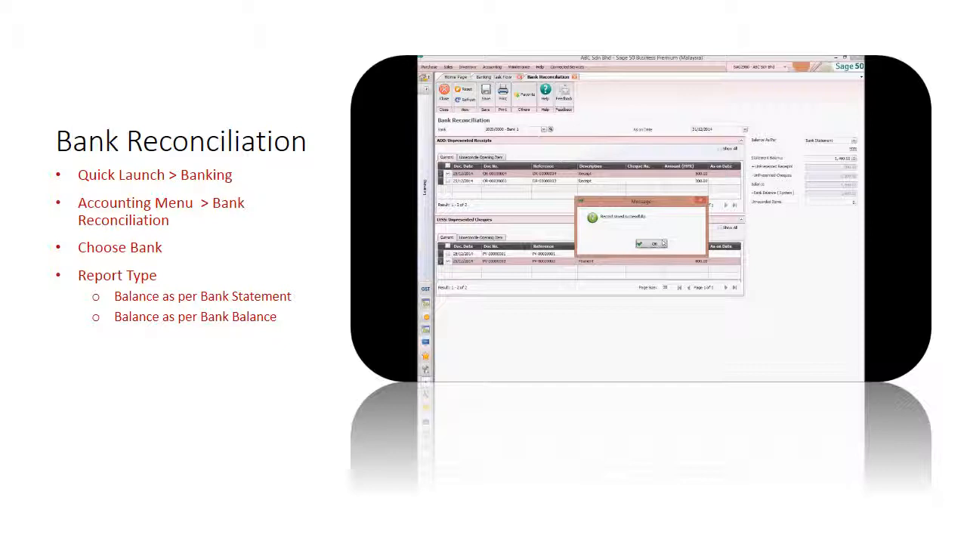
click(652, 243)
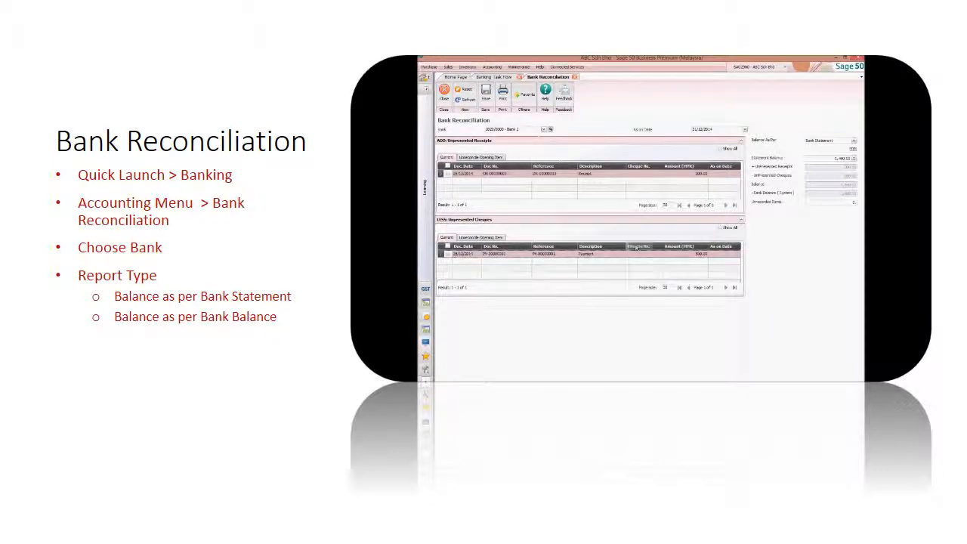